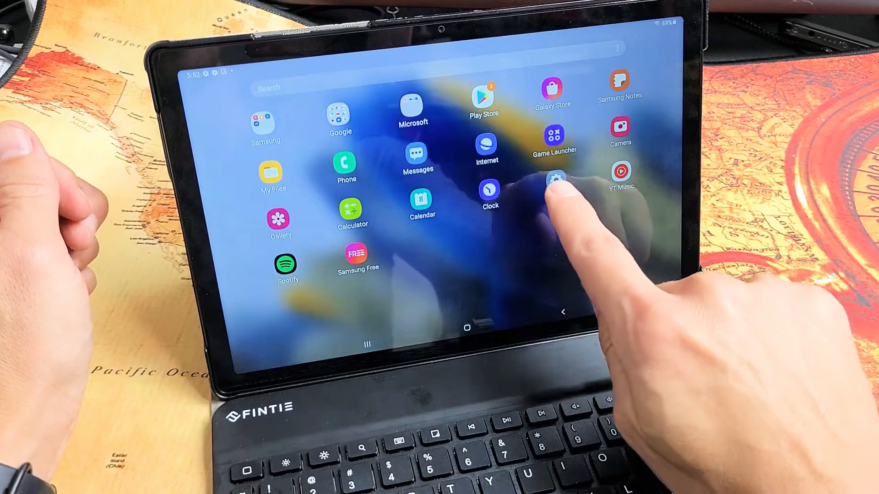
- Reach the Settings app's Connections page showing Wi-Fi on and Bluetooth off
left_click(555, 179)
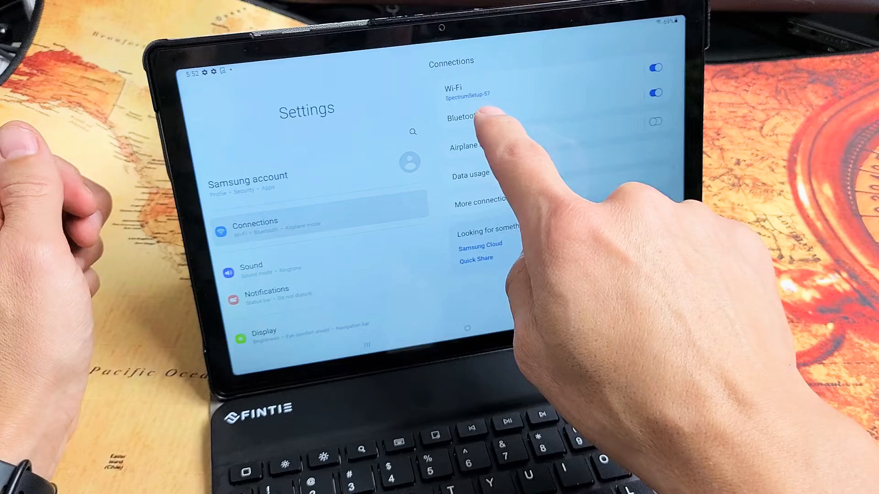
- Enter the Bluetooth page so Bluetooth switches on and scans for nearby devices
left_click(471, 120)
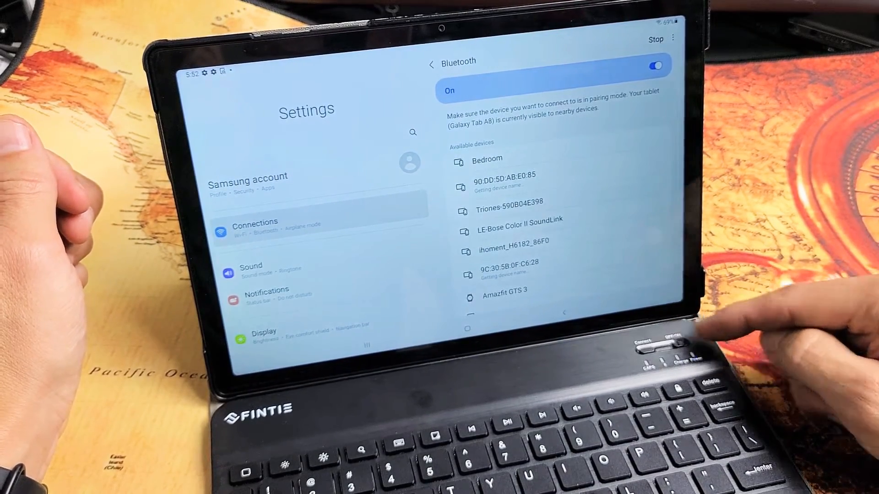
mouse_move(700, 353)
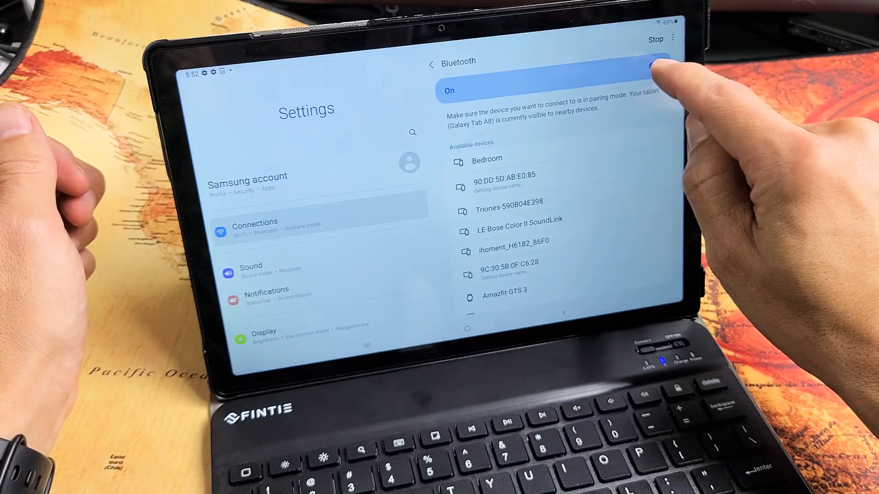
- Toggle Bluetooth off and back on so a fresh scan lists the Fintie keyboard
left_click(656, 67)
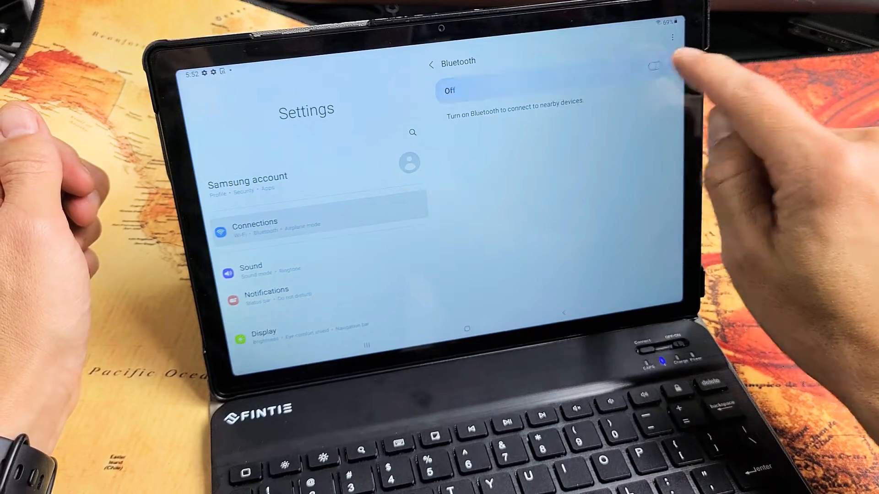
left_click(654, 66)
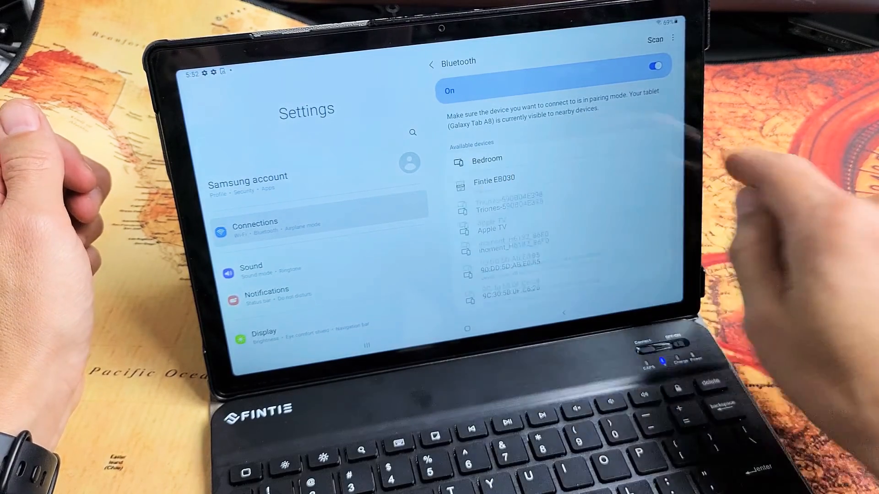
- Pair the Fintie EB030 from Available devices and accept the pairing request
left_click(494, 182)
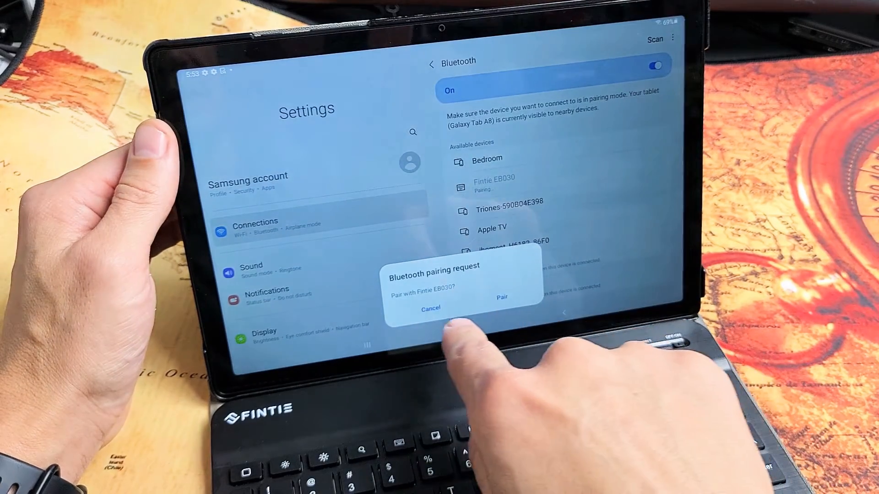
left_click(430, 307)
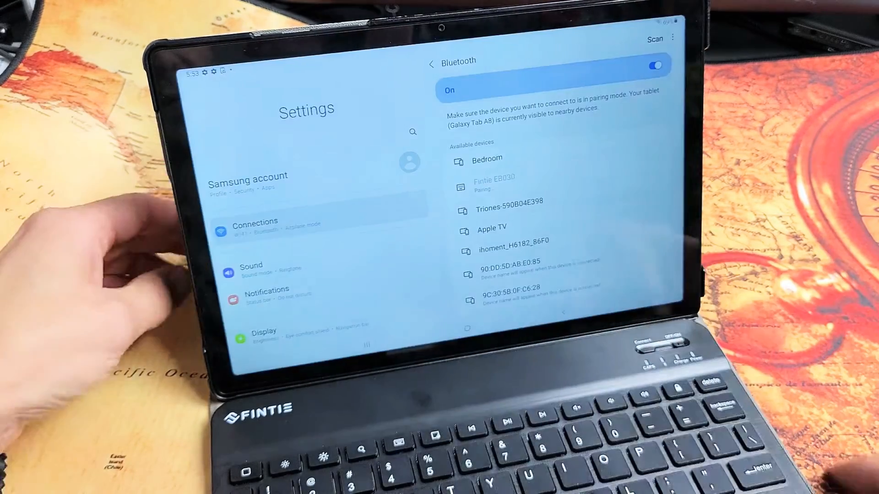
left_click(494, 184)
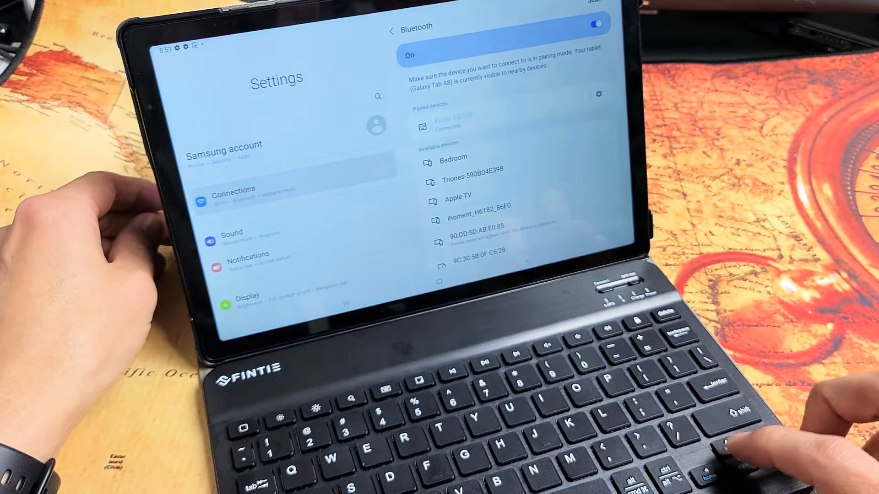